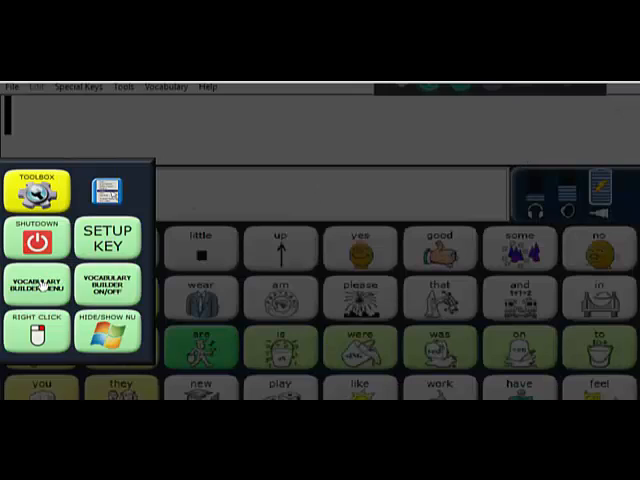
Open Vocabulary Builder from the toolbox and mask all words.
click(35, 285)
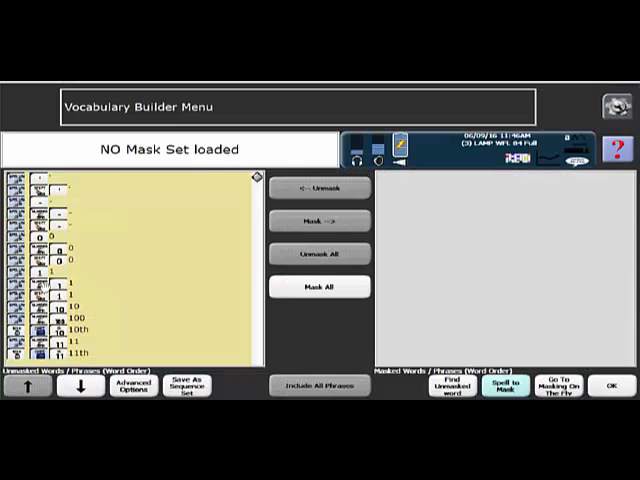
mouse_move(72, 274)
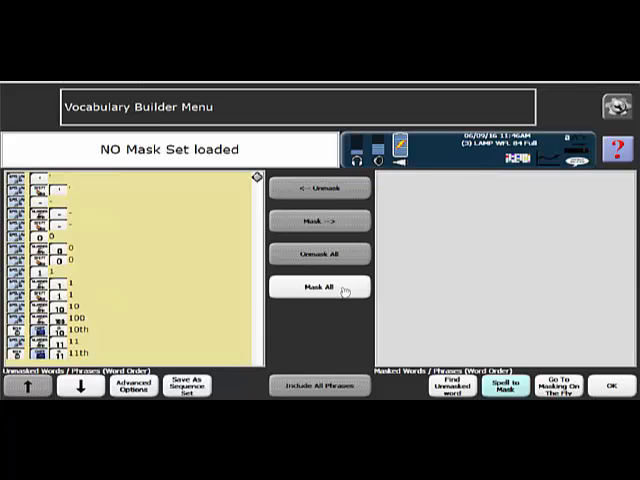
click(320, 287)
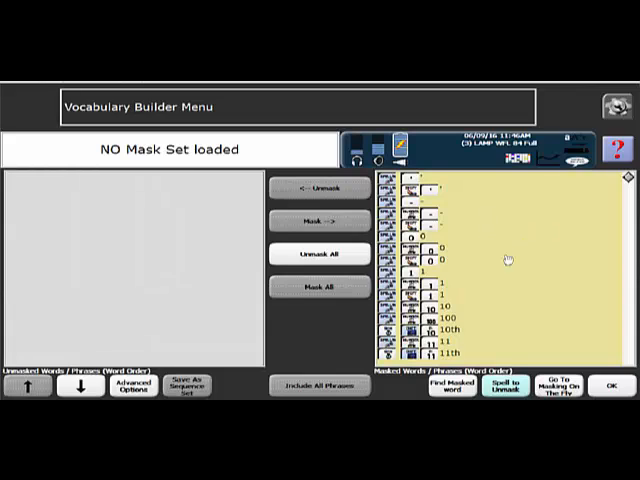
mouse_move(510, 349)
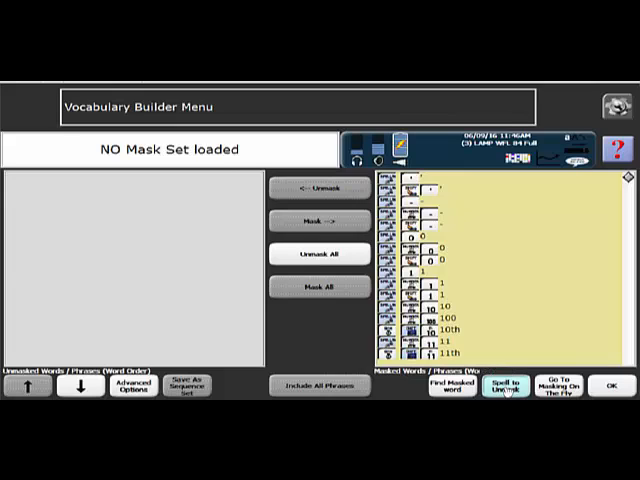
Spell to unmask big, blow, bubbles, catch, fun, little and stop.
click(508, 387)
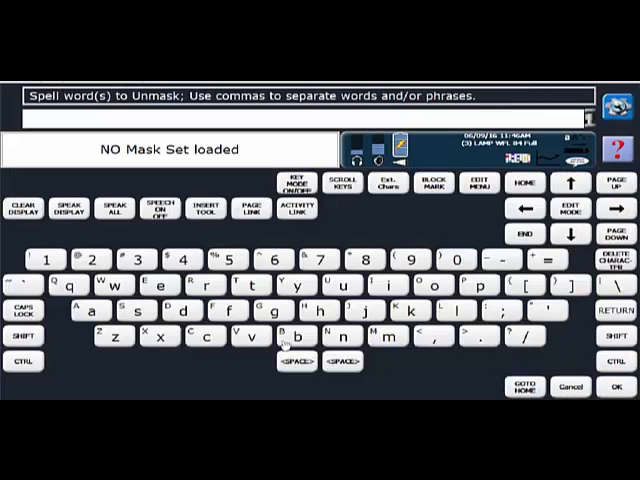
text(bu)
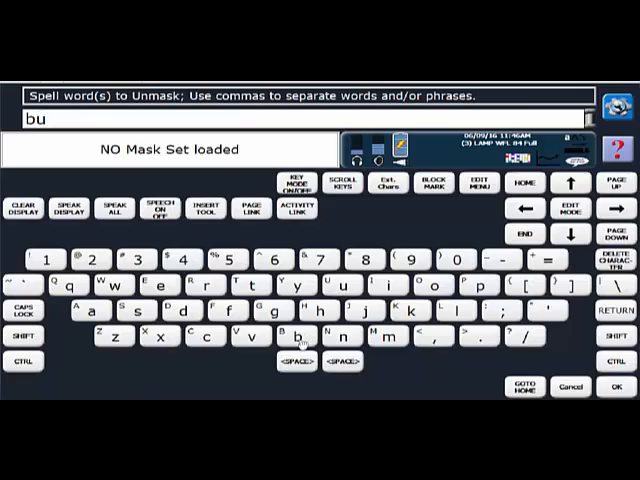
text(bble)
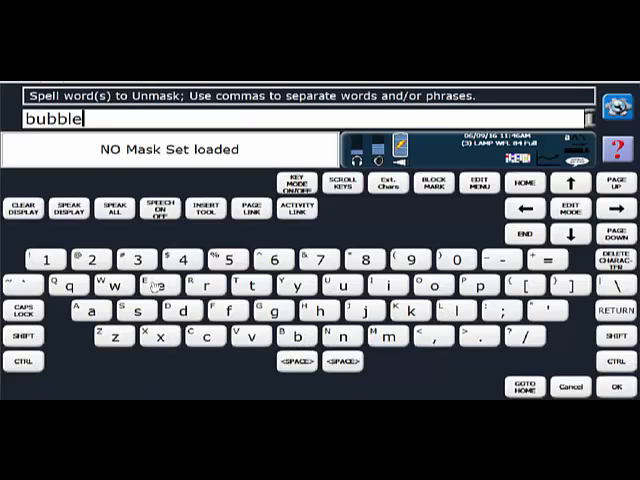
text(s,)
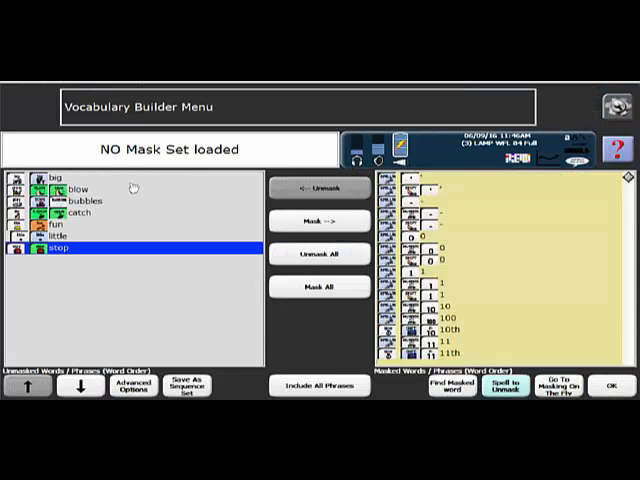
mouse_move(120, 200)
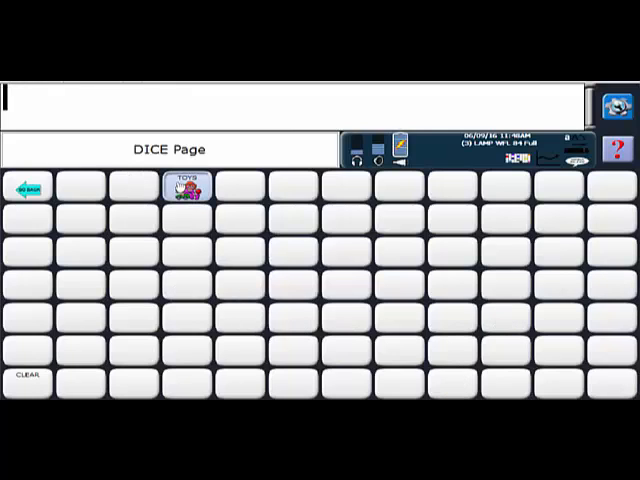
Start the message with the words bubbles and blow.
click(187, 190)
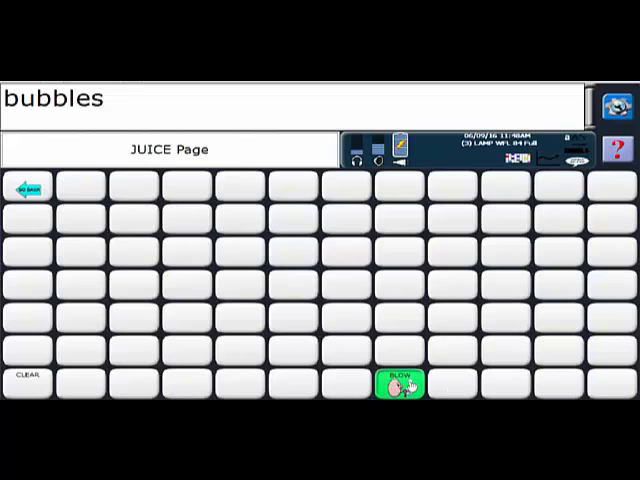
click(403, 383)
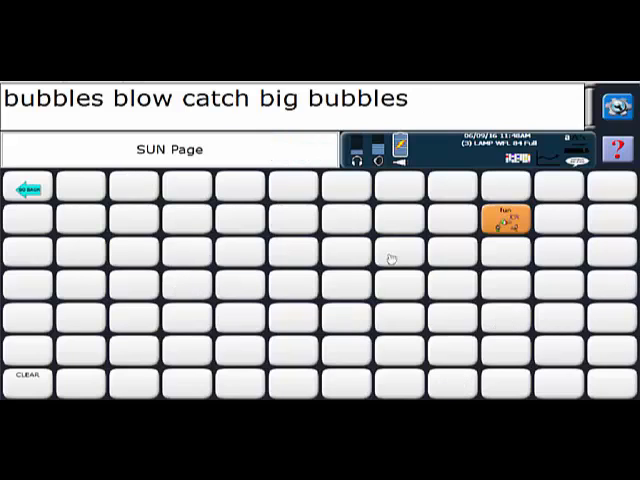
Reopen Spell to Unmask and enter awesome, yuck, different, I, you.
click(505, 217)
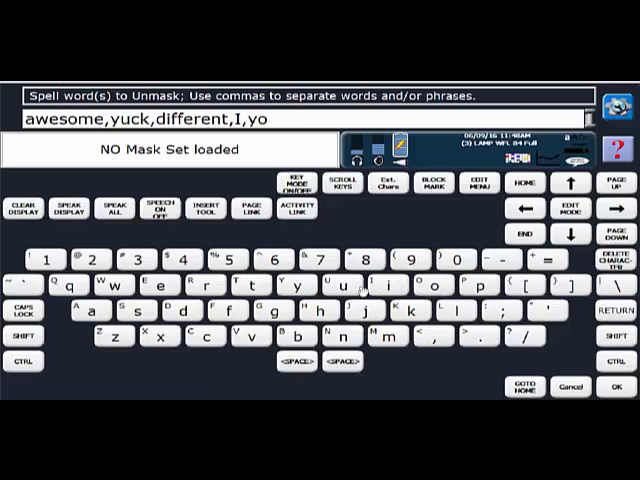
Confirm unmasking awesome, different, I, you and yuck, then exit Vocabulary Builder.
click(341, 285)
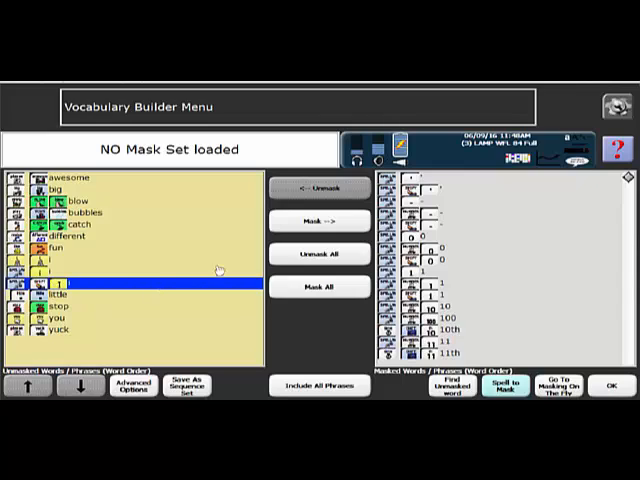
click(318, 221)
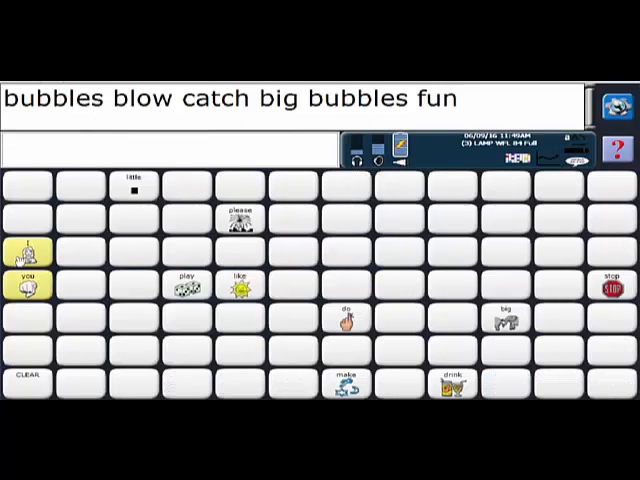
Test the unmasked words by adding I and catch to the message.
click(27, 243)
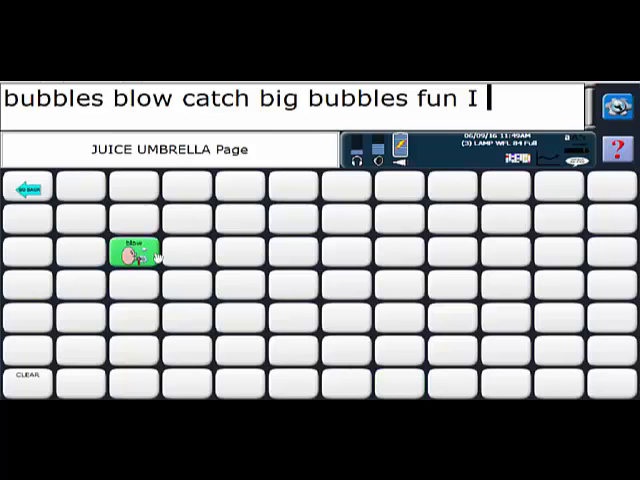
click(135, 250)
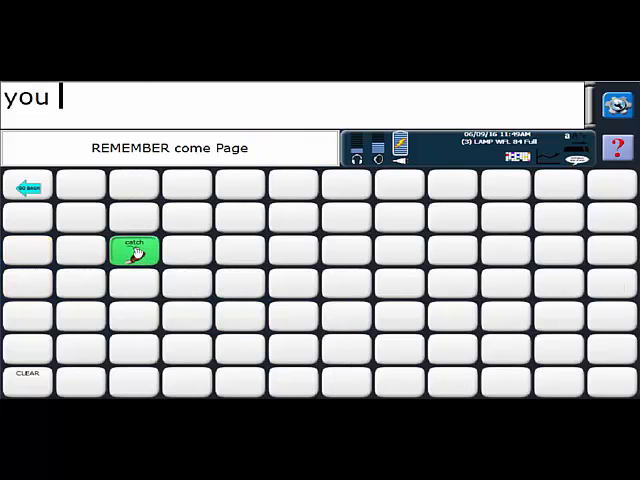
click(134, 249)
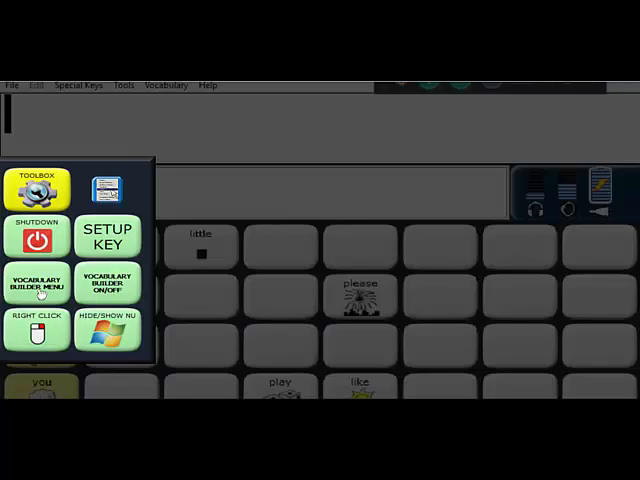
Save the current mask as a sequence set named 'bubbles'.
click(37, 282)
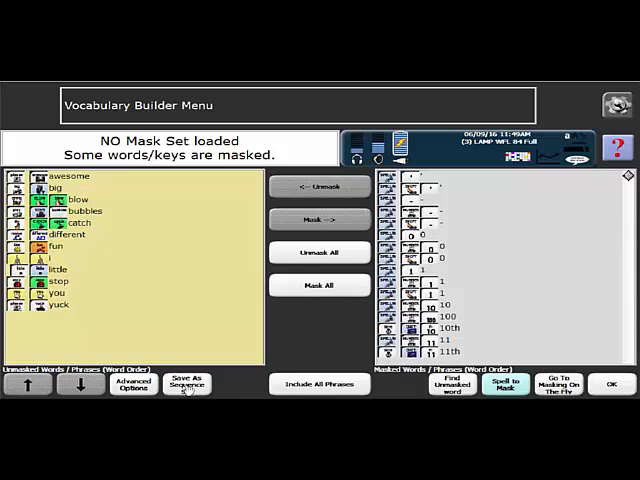
click(187, 384)
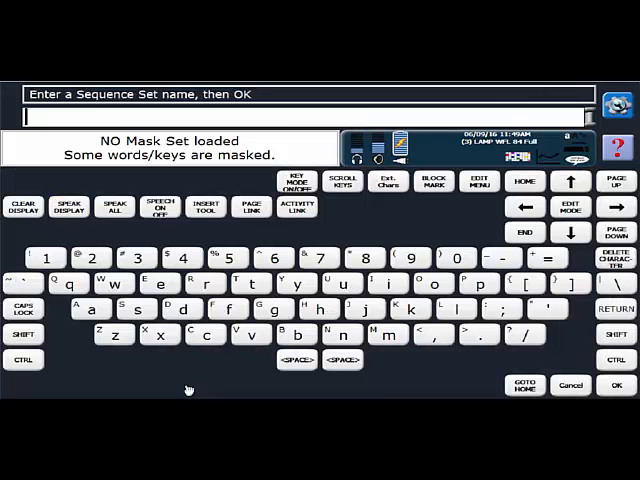
text(ubbles)
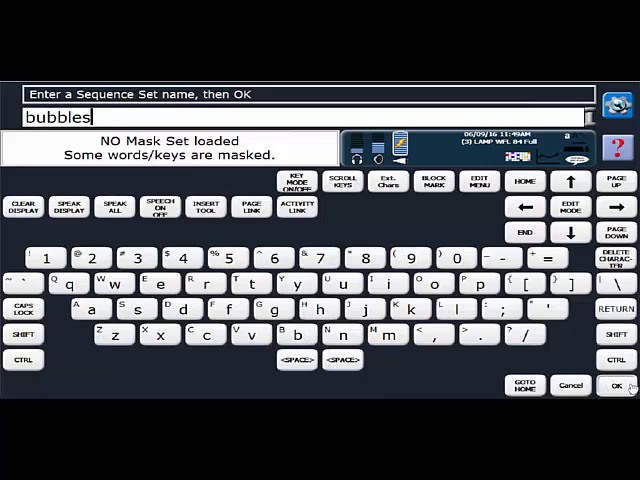
click(611, 386)
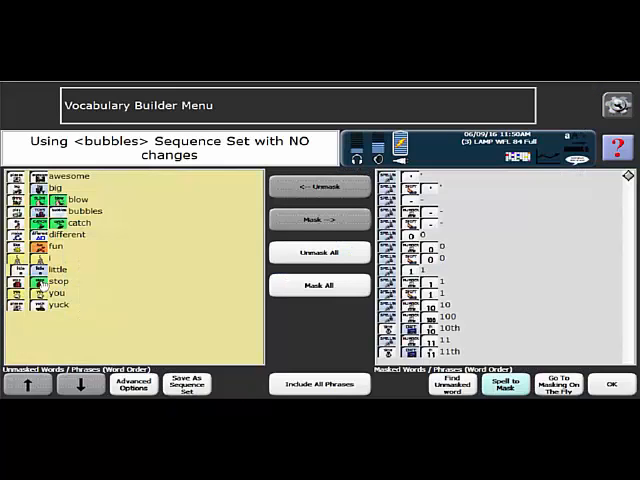
Go through Advanced Options and Use Sequence Sets to Load Sequence Set.
click(131, 388)
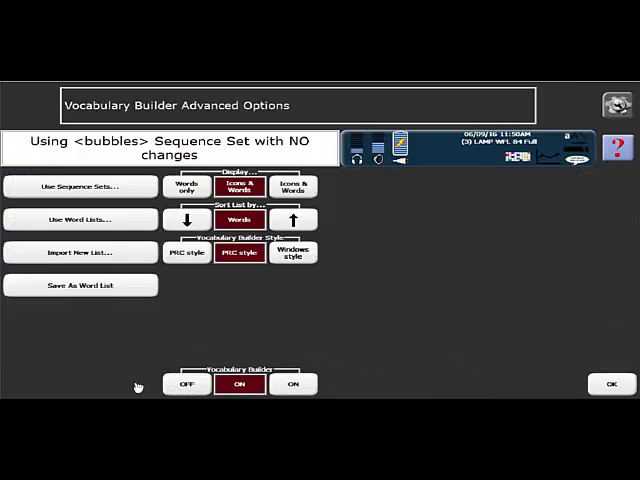
click(80, 186)
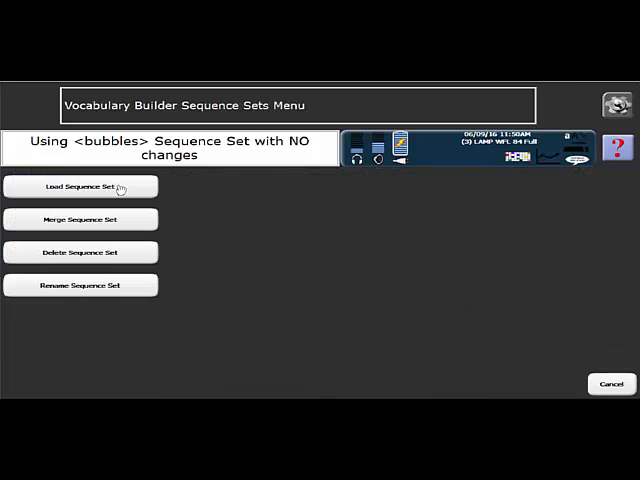
click(80, 186)
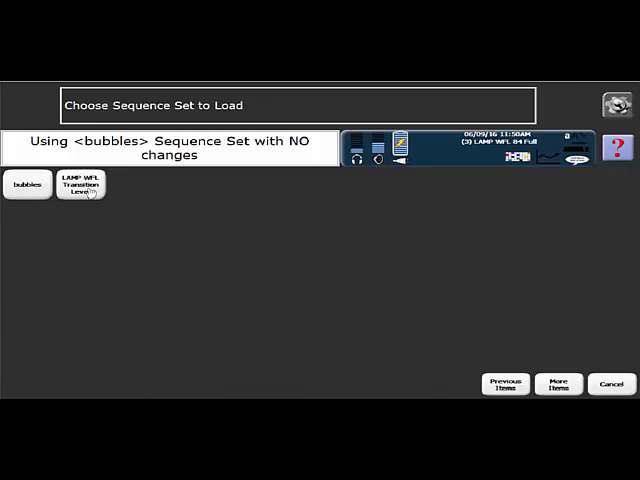